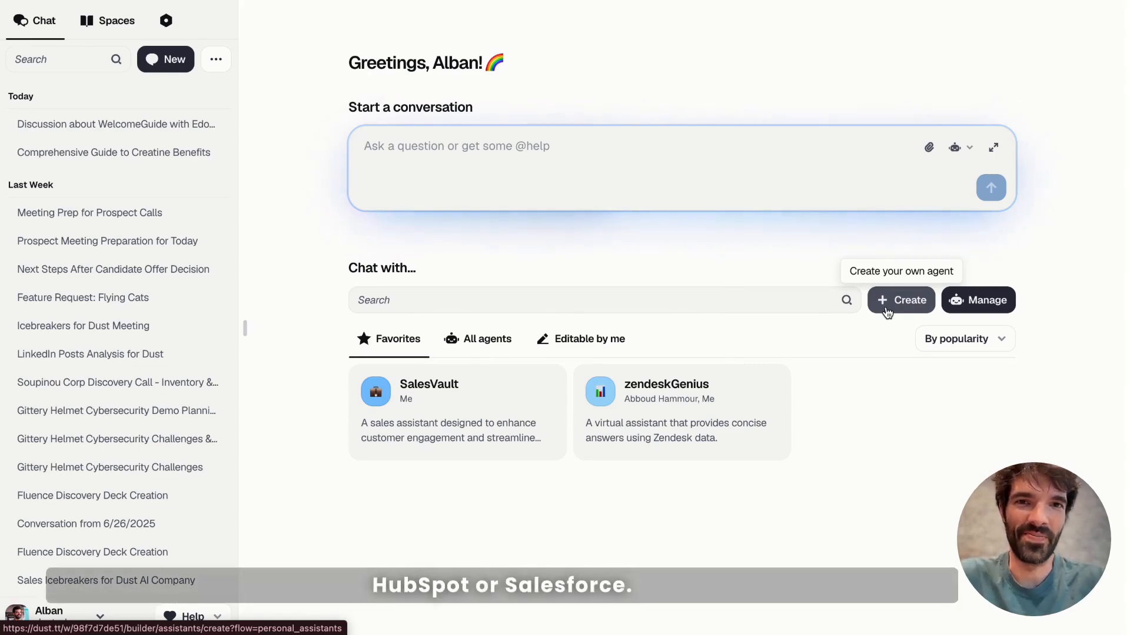
pyautogui.write('@HubspotMCP')
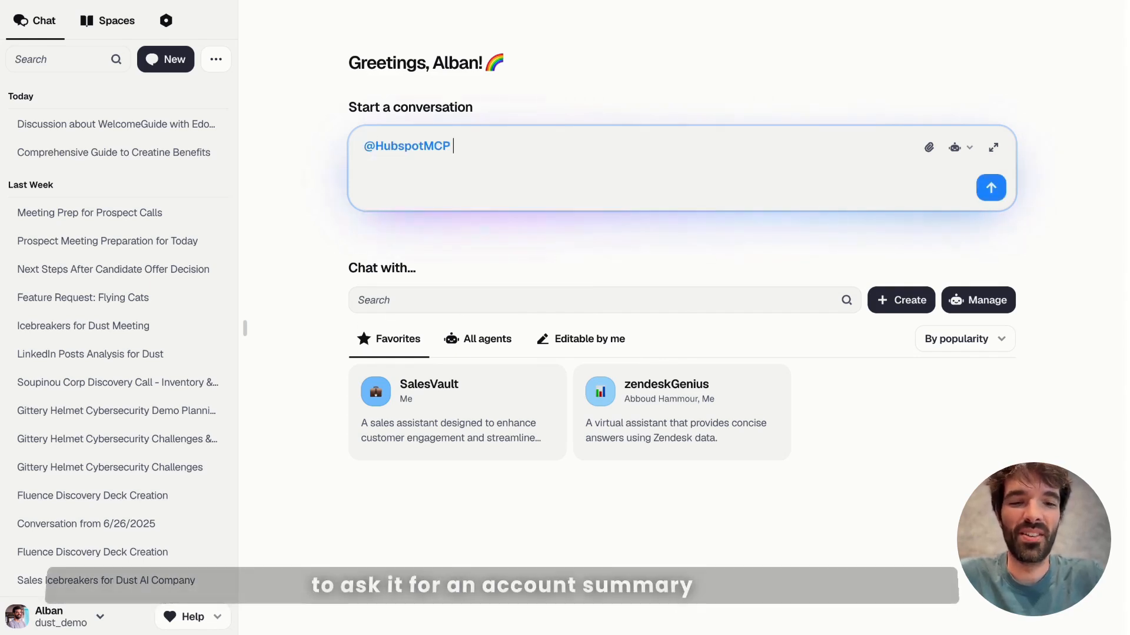
pyautogui.write('account summary of soupino')
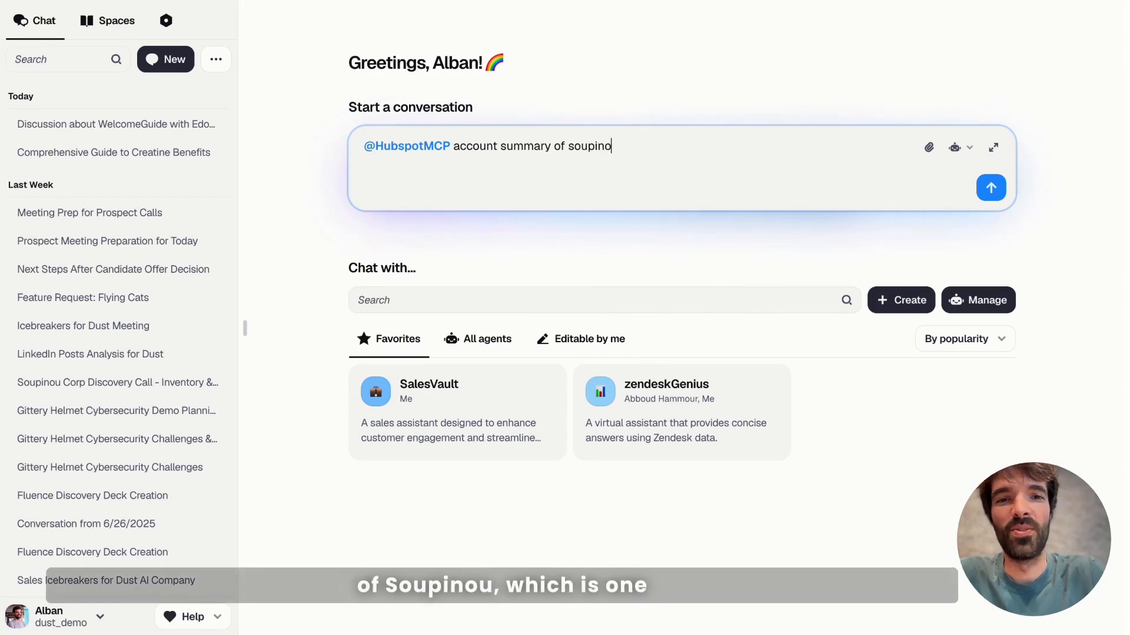
pyautogui.click(990, 187)
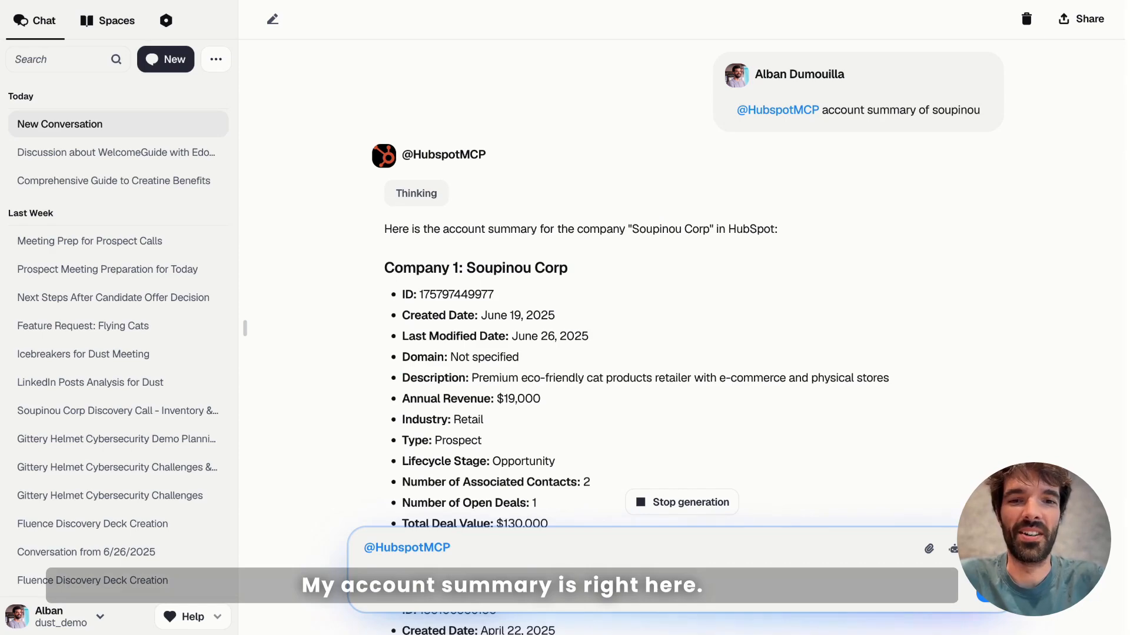
# Step: Scroll through the agent's reply listing the two Soupinou Corp company records
pyautogui.scroll(-3)
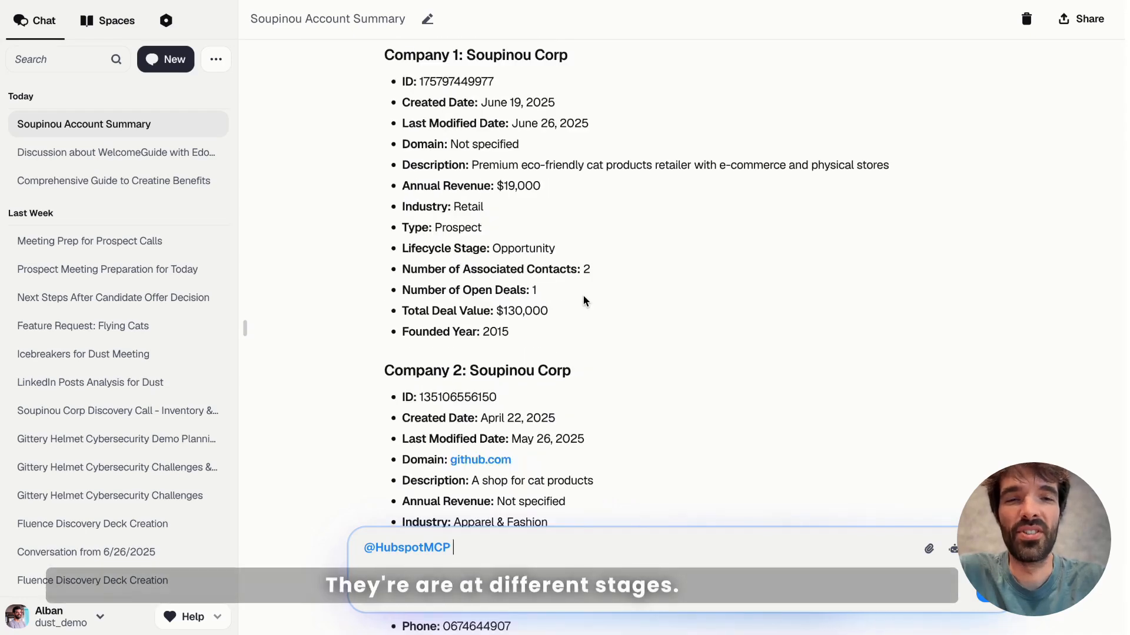
pyautogui.scroll(-3)
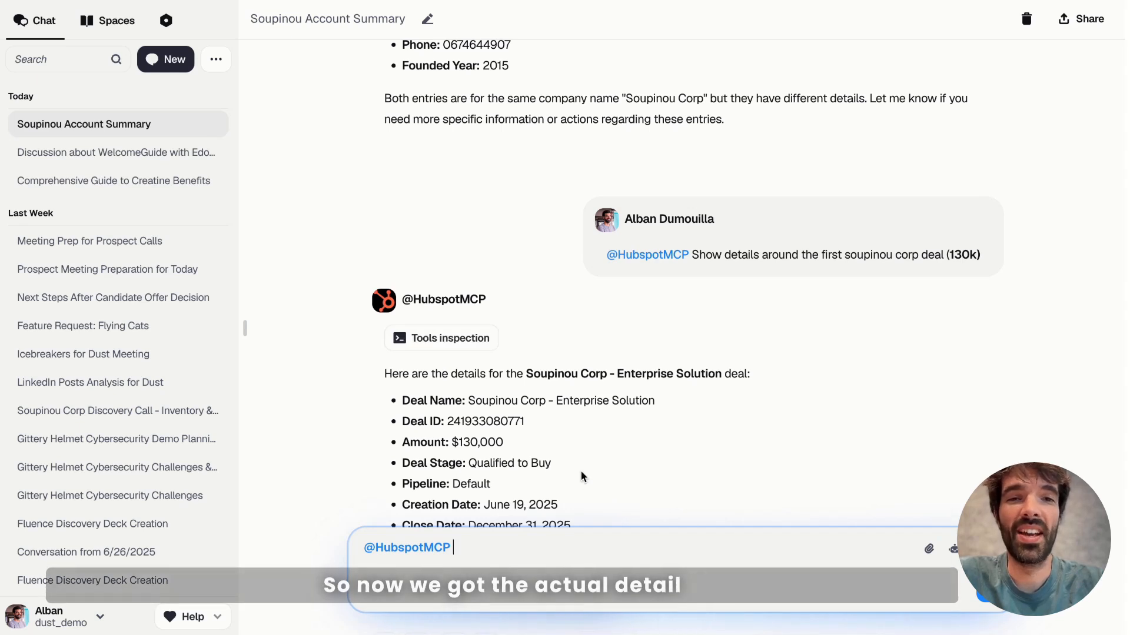
# Step: Review the $130,000 Enterprise Solution deal details and start the 'Add a' task request
pyautogui.scroll(-3)
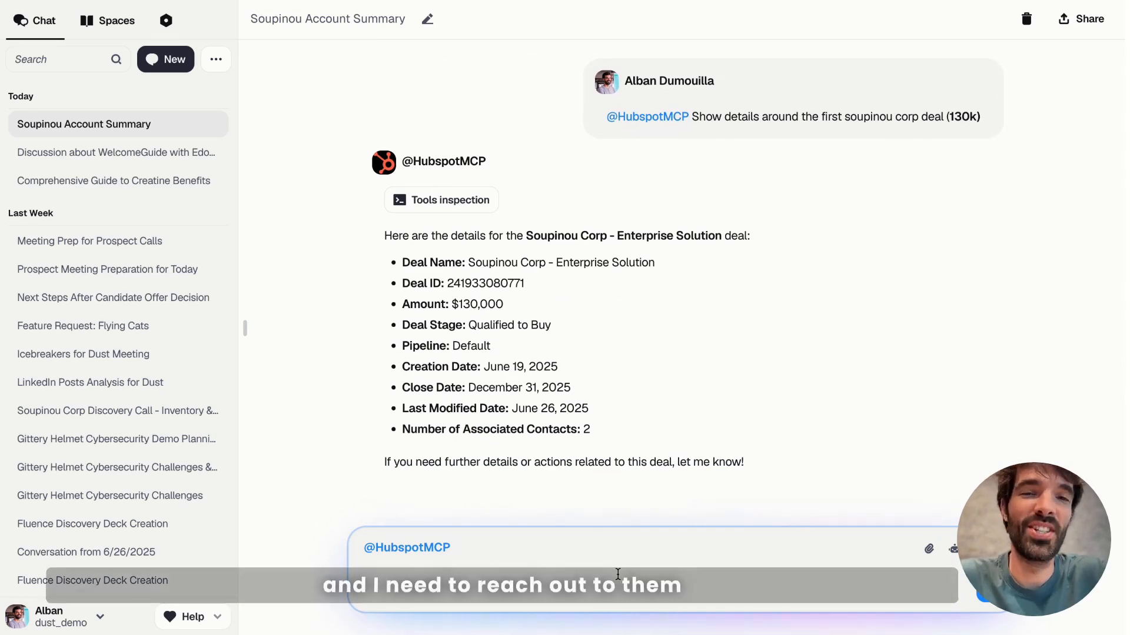
pyautogui.write('Add a')
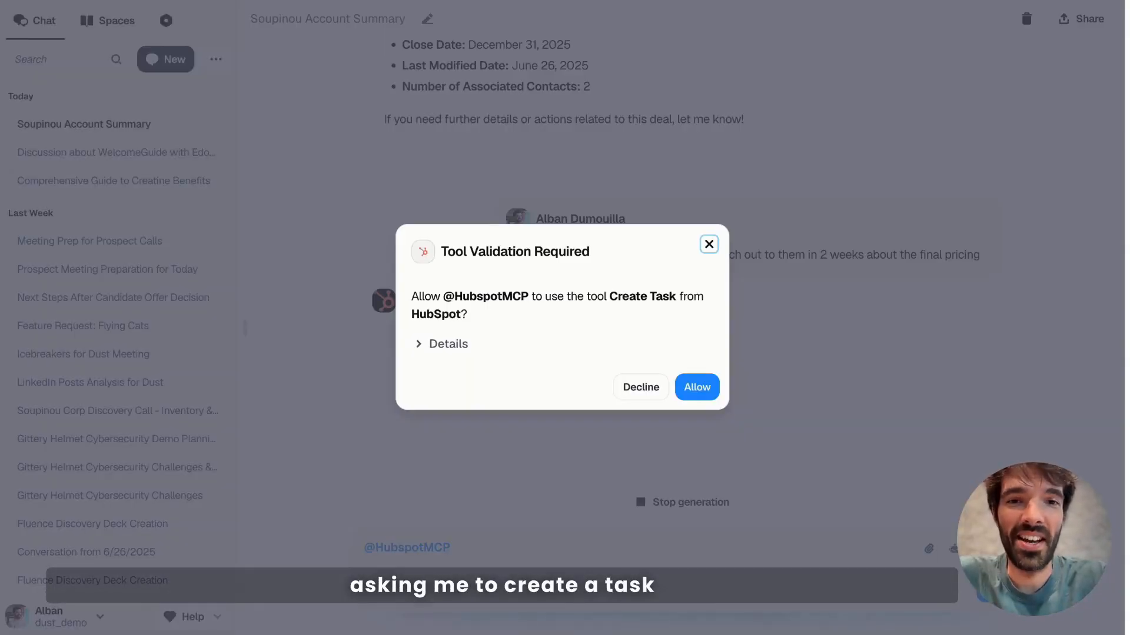
# Step: Review the Create Task JSON details in the validation dialog and allow the tool
pyautogui.click(441, 343)
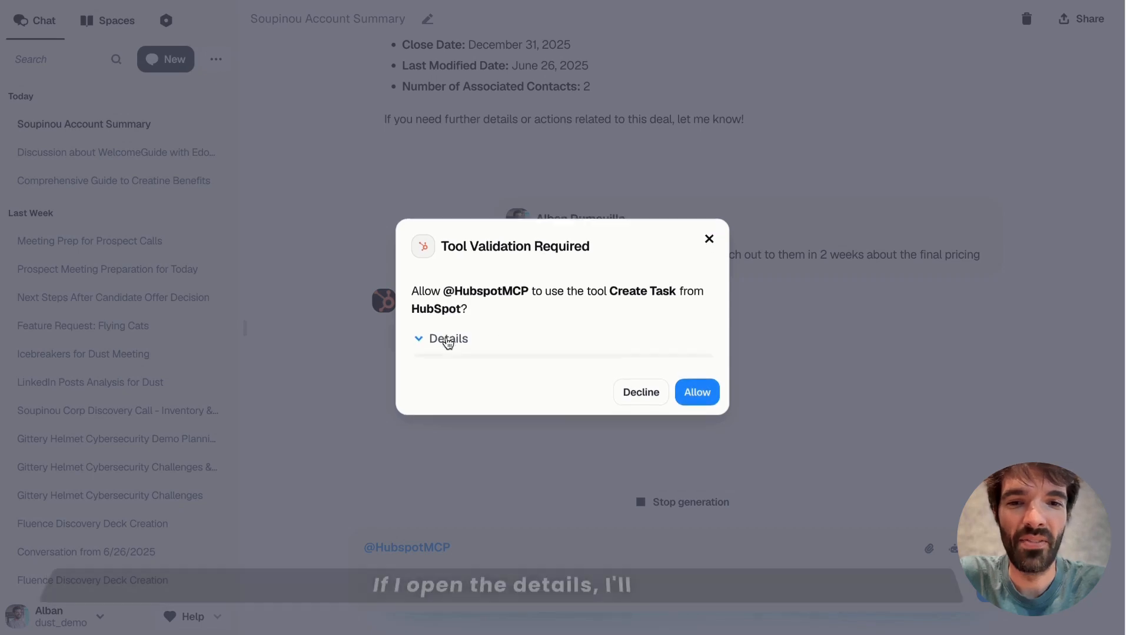
pyautogui.click(448, 339)
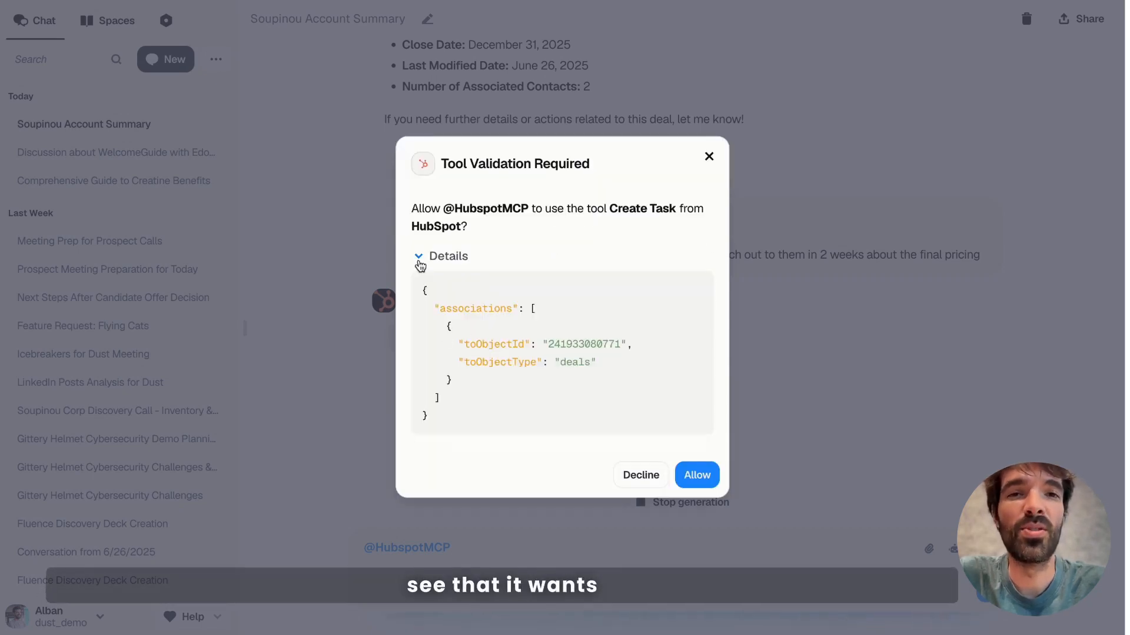
pyautogui.click(696, 474)
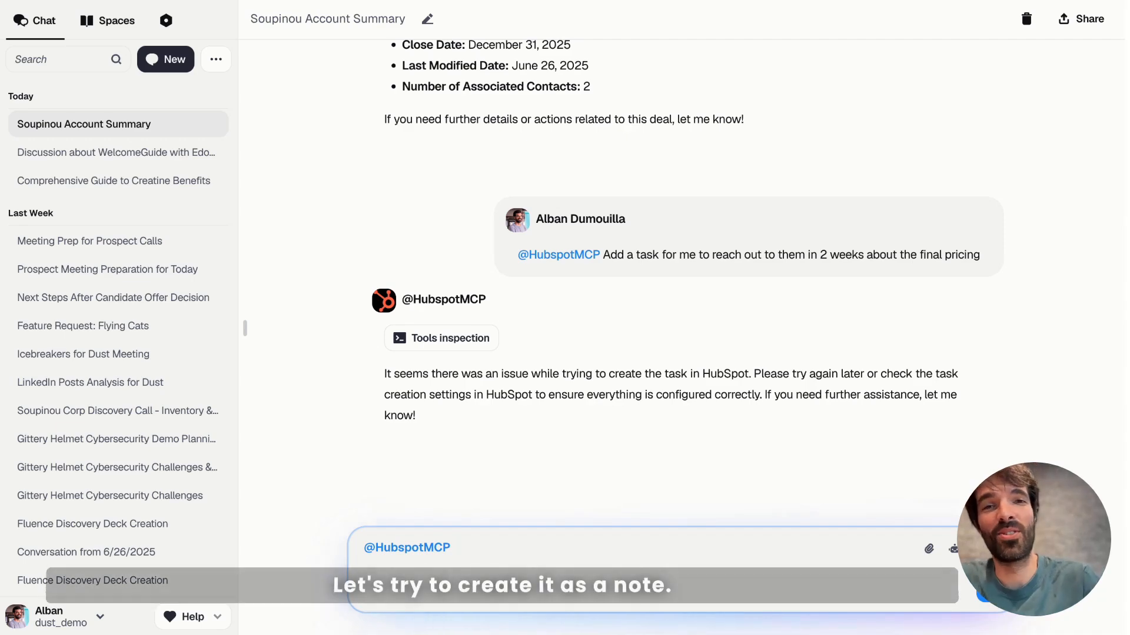
pyautogui.write('can you cre')
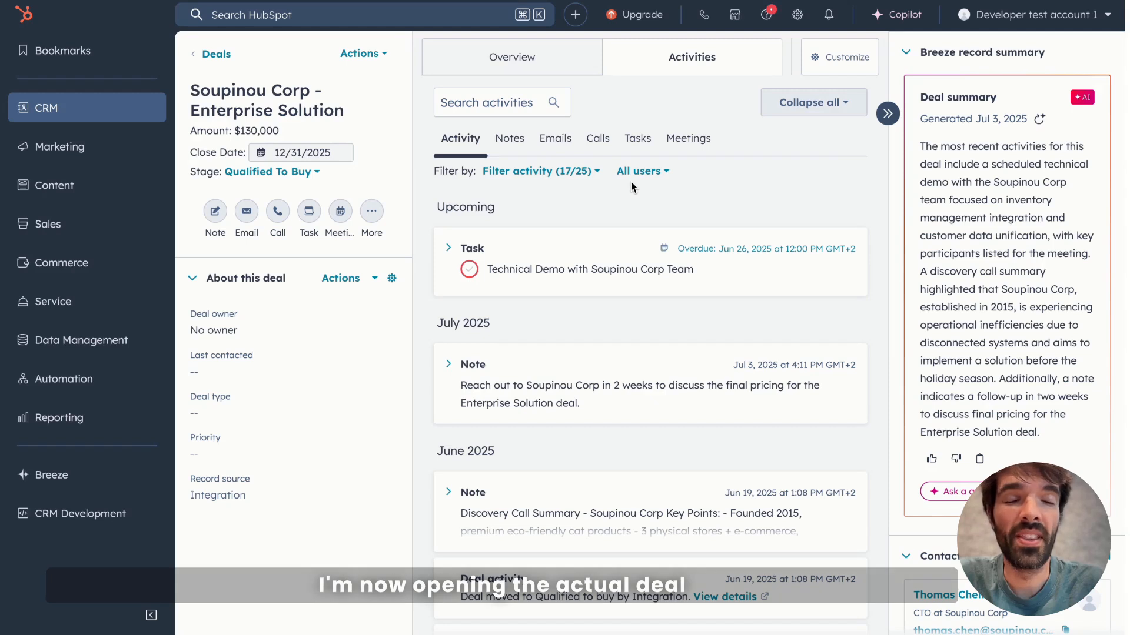
# Step: Scroll the deal's Activities to the July 2025 note about reaching out on final pricing
pyautogui.scroll(-3)
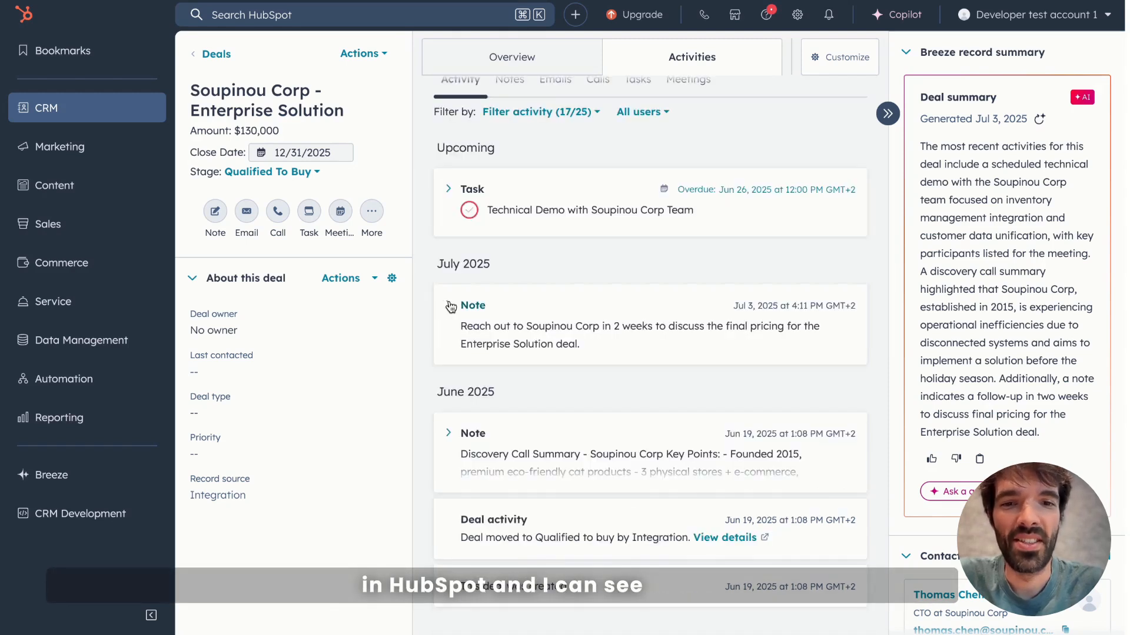